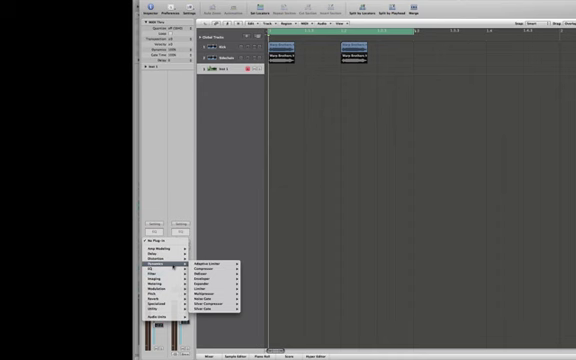
Step: Insert a Compressor plug-in from Dynamics on the synth channel strip
click(212, 268)
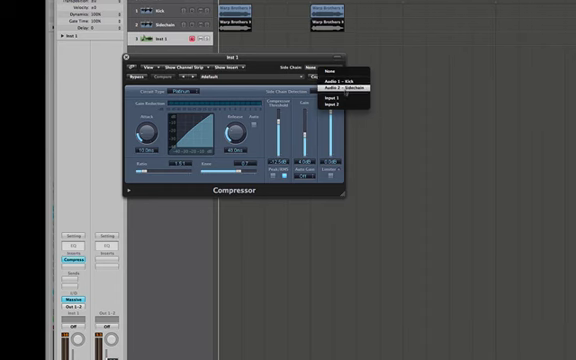
Step: Assign the ghost kick audio track as the Compressor's Side Chain input source
click(348, 88)
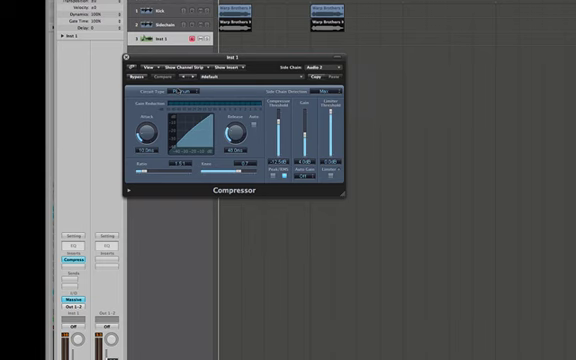
click(190, 92)
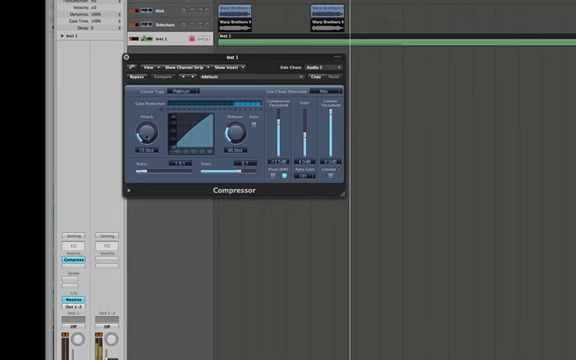
click(160, 76)
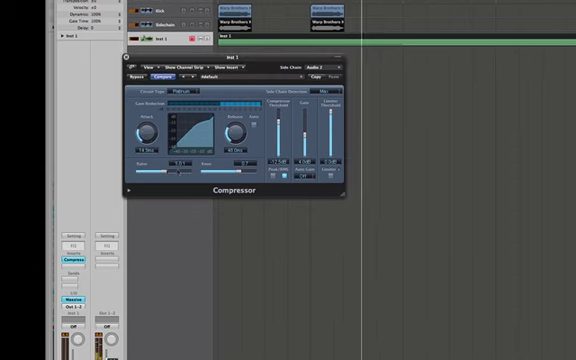